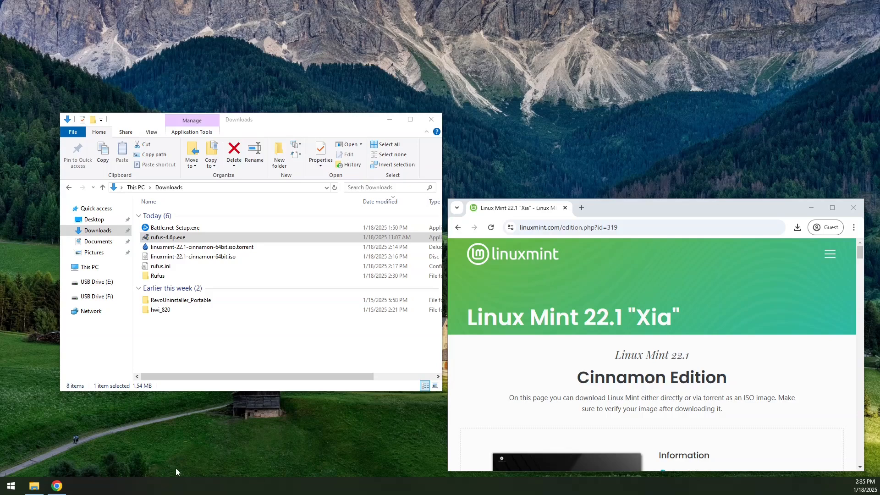
Launch the portable rufus-4.6p.exe from Downloads and position its window.
{"action": "scroll", "scroll_direction": "down", "scroll_amount": 3}
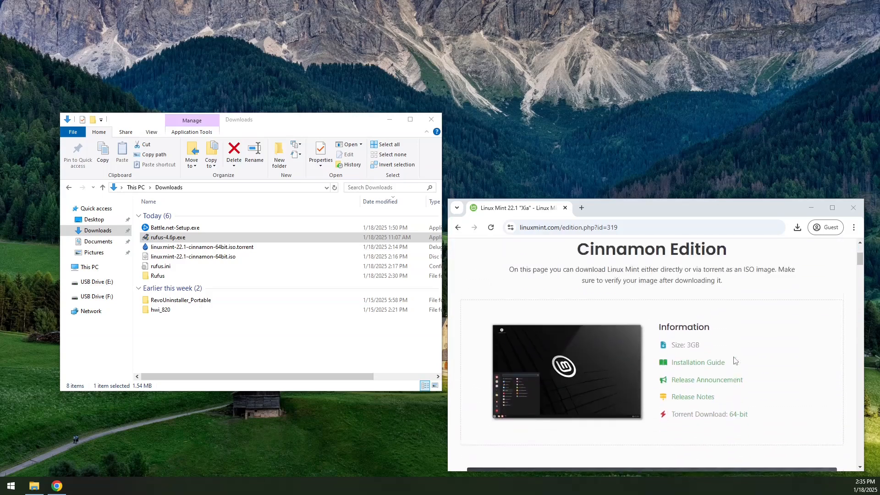
{"action": "scroll", "scroll_direction": "down", "scroll_amount": 3}
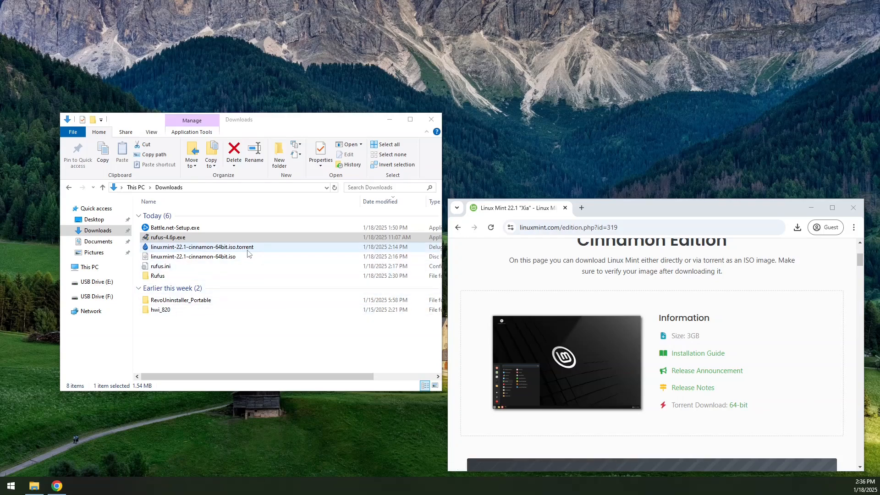
{"action": "scroll", "scroll_direction": "down", "scroll_amount": 3}
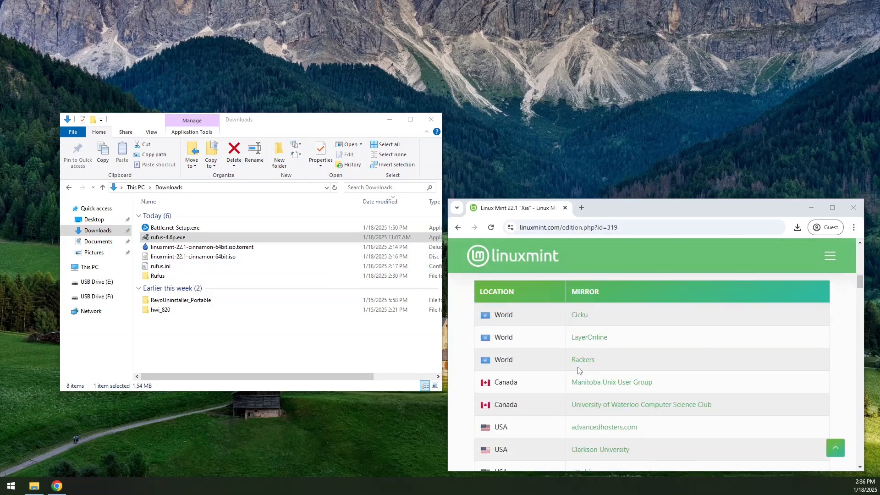
{"action": "scroll", "scroll_direction": "down", "scroll_amount": 3}
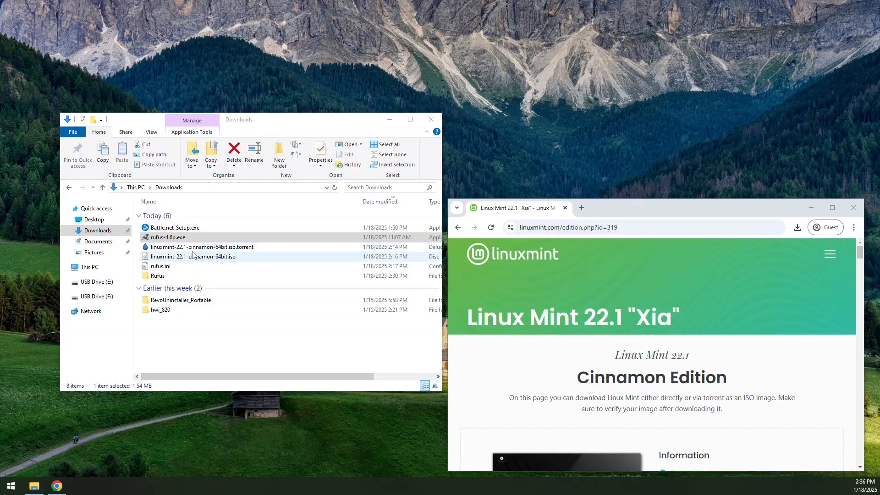
{"action": "left_click", "coordinate": [167, 237]}
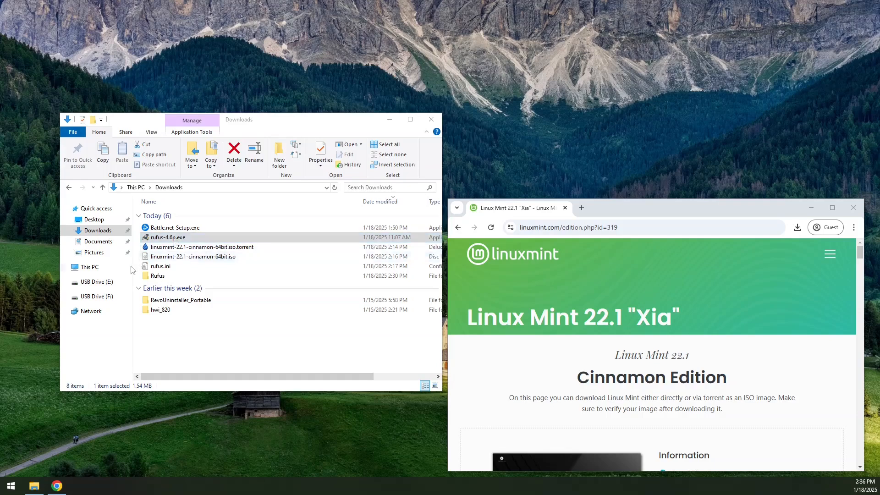
{"action": "left_click", "coordinate": [167, 236]}
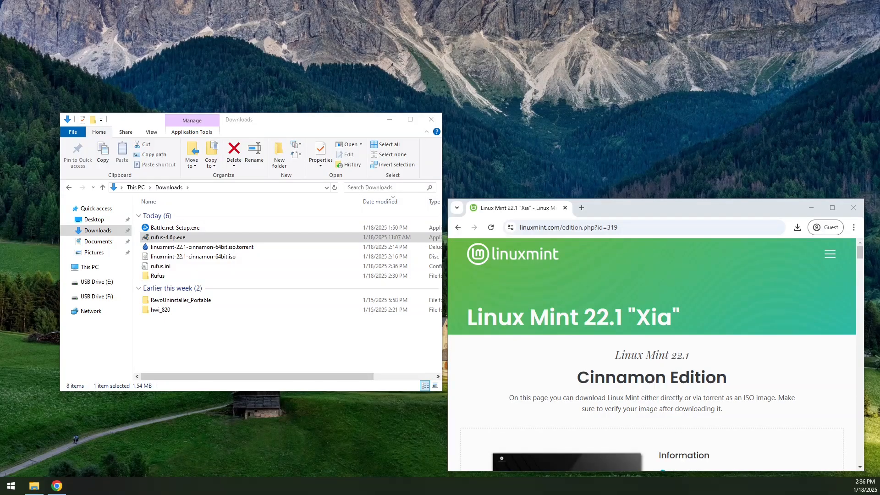
{"action": "double_click", "coordinate": [167, 236]}
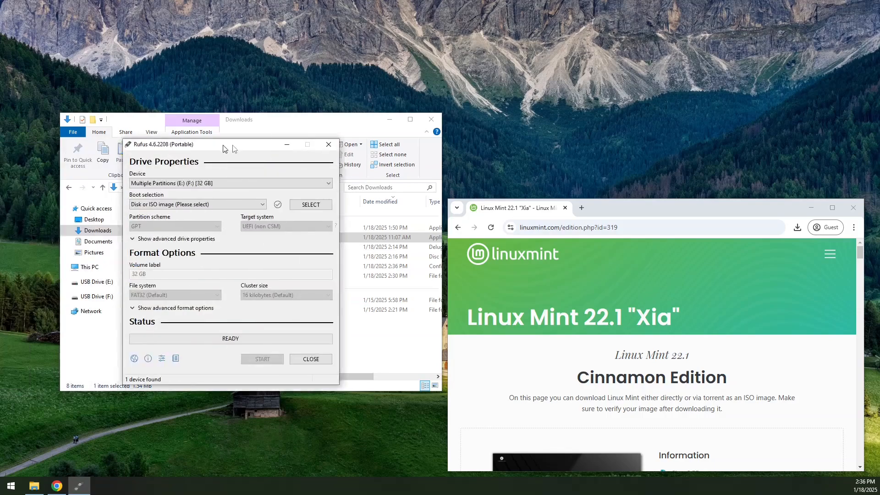
{"action": "left_click_drag", "start_coordinate": [175, 144], "coordinate": [521, 115]}
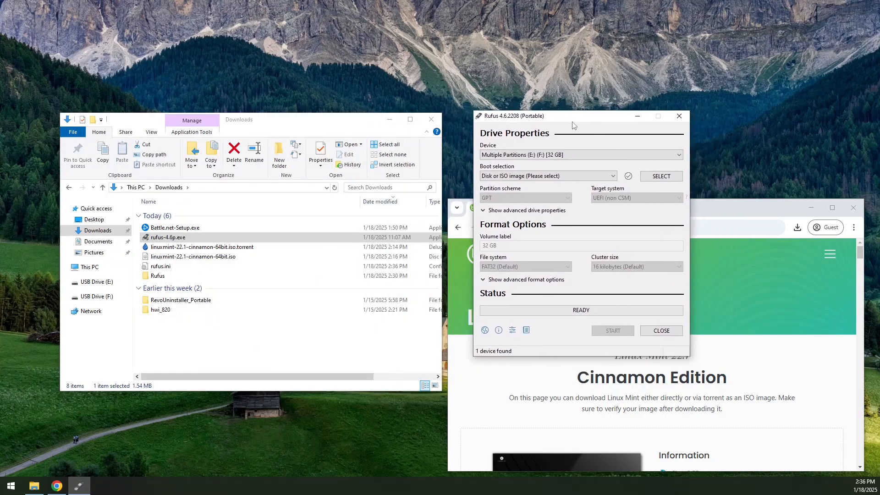
Keep the 32 GB drive as target and load linuxmint-22.1-cinnamon-64bit.iso as the boot image.
{"action": "left_click", "coordinate": [579, 154]}
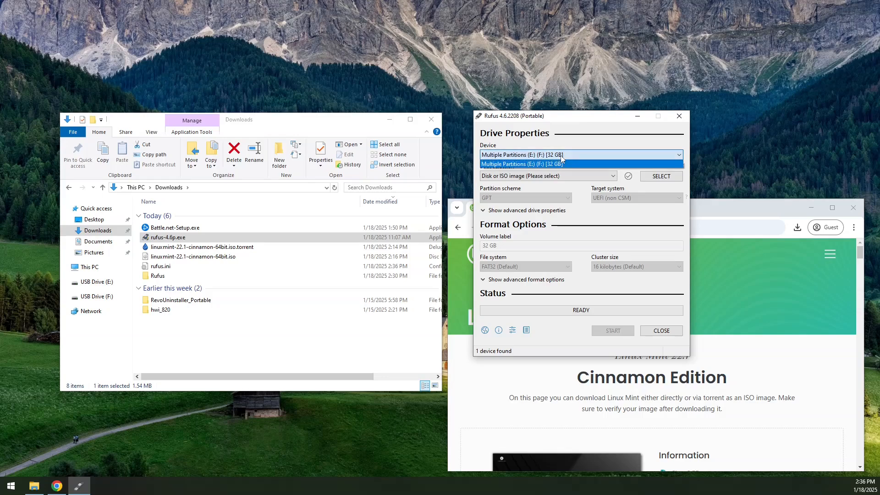
{"action": "left_click", "coordinate": [522, 163]}
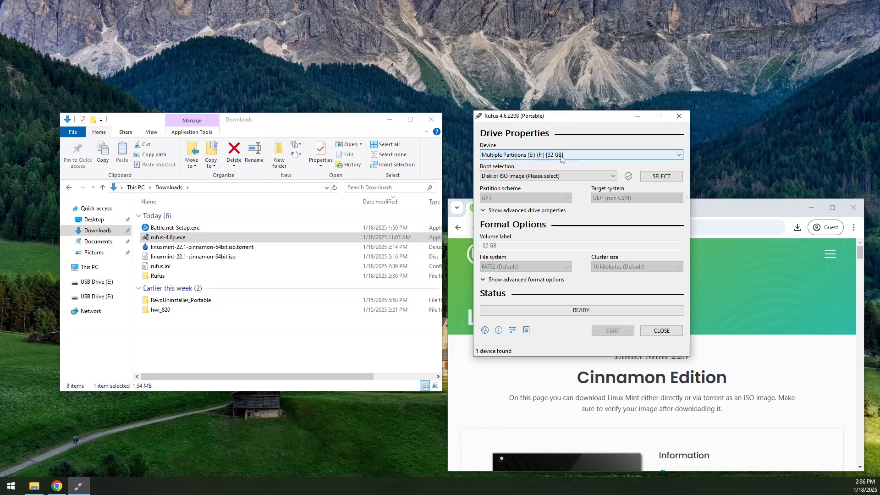
{"action": "left_click", "coordinate": [660, 176]}
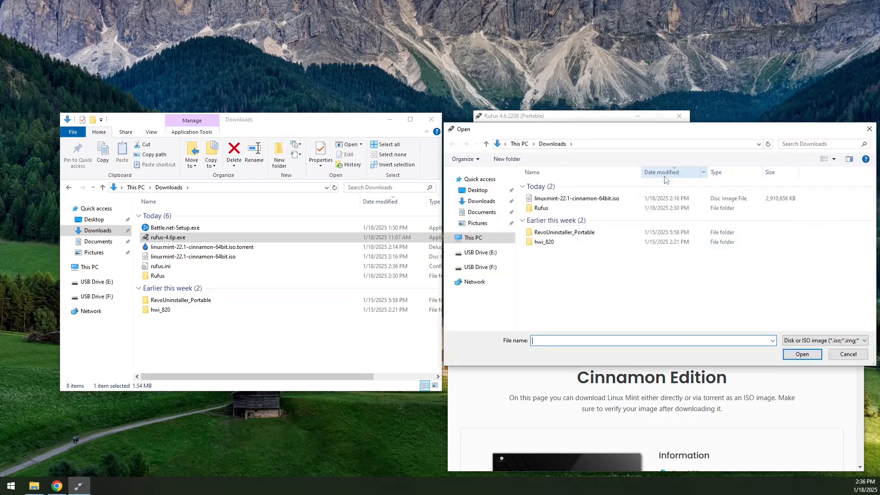
{"action": "left_click", "coordinate": [576, 198]}
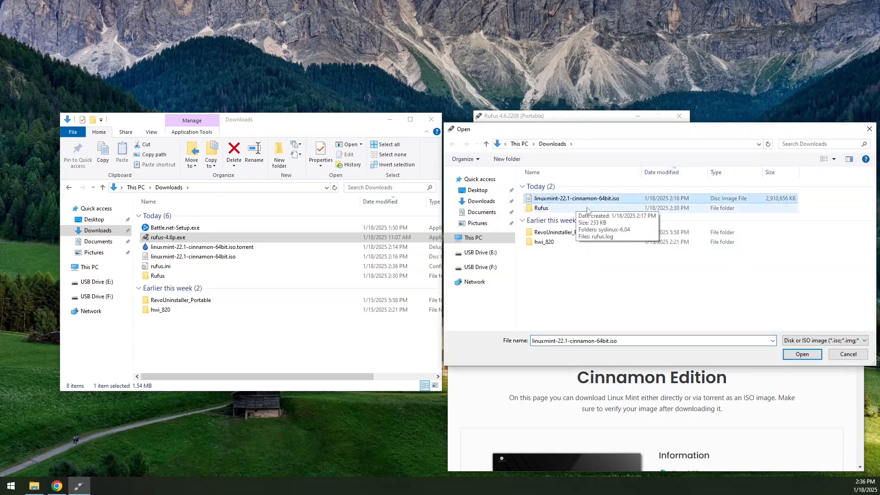
{"action": "left_click", "coordinate": [801, 354]}
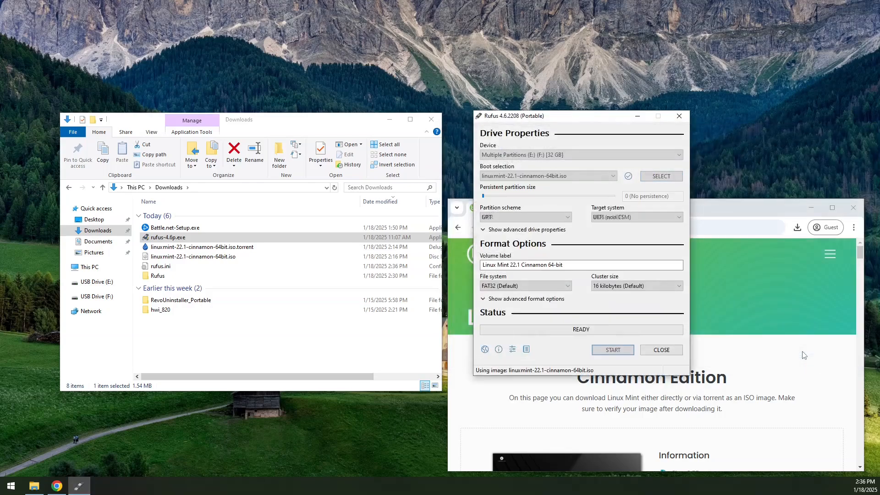
{"action": "left_click", "coordinate": [524, 217]}
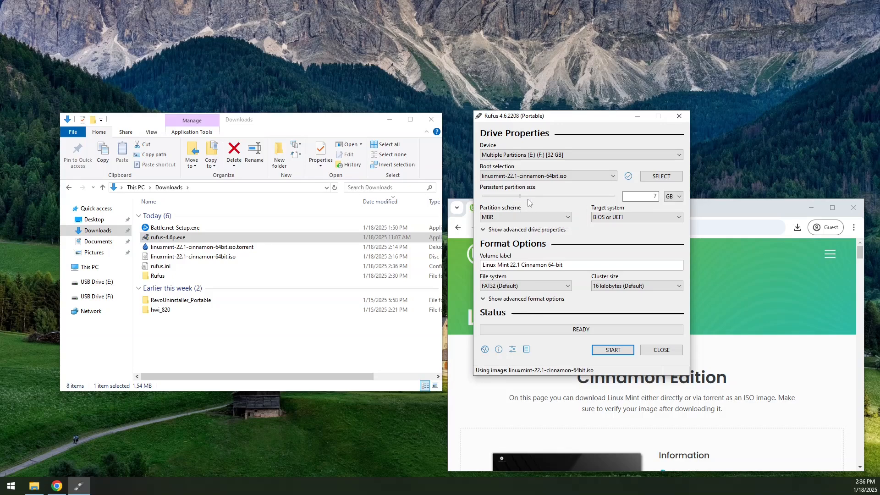
Raise the persistent partition size slider to 25 GB.
{"action": "left_click_drag", "start_coordinate": [524, 196], "coordinate": [531, 196]}
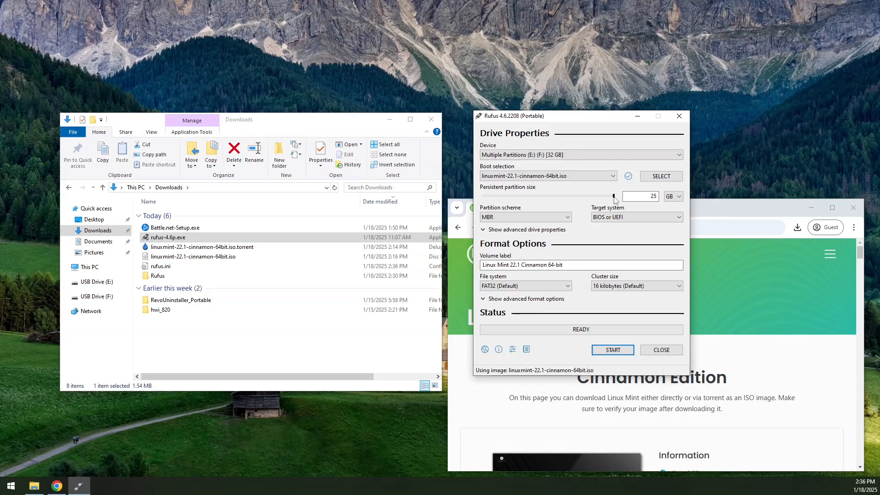
{"action": "mouse_move", "coordinate": [615, 199]}
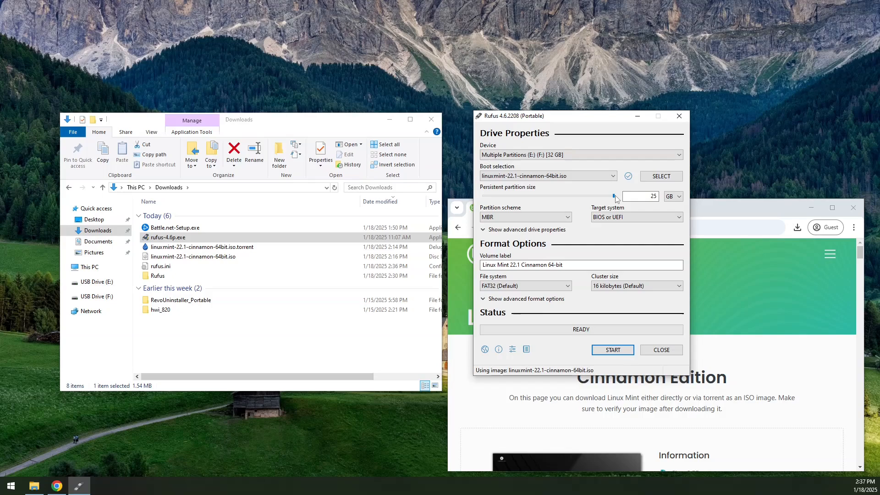
{"action": "mouse_move", "coordinate": [613, 198]}
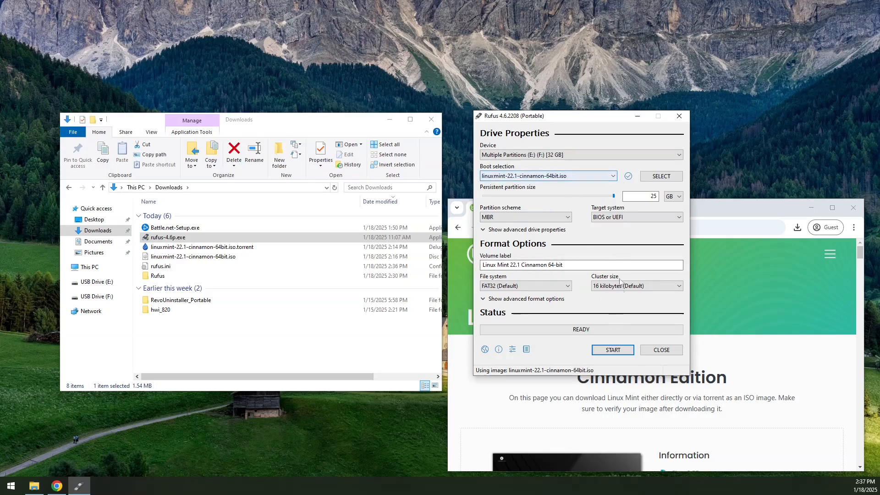
Start the write and accept the data-destruction and multiple-partitions warnings until READY.
{"action": "left_click", "coordinate": [611, 349]}
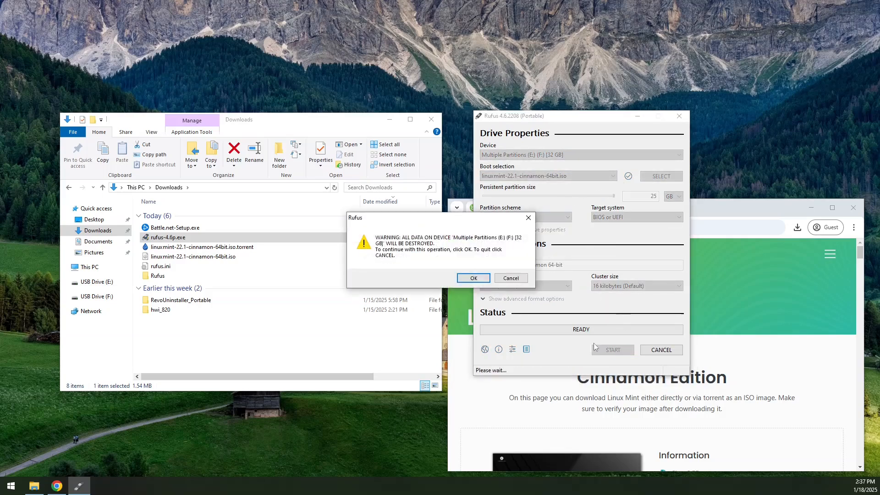
{"action": "mouse_move", "coordinate": [455, 270]}
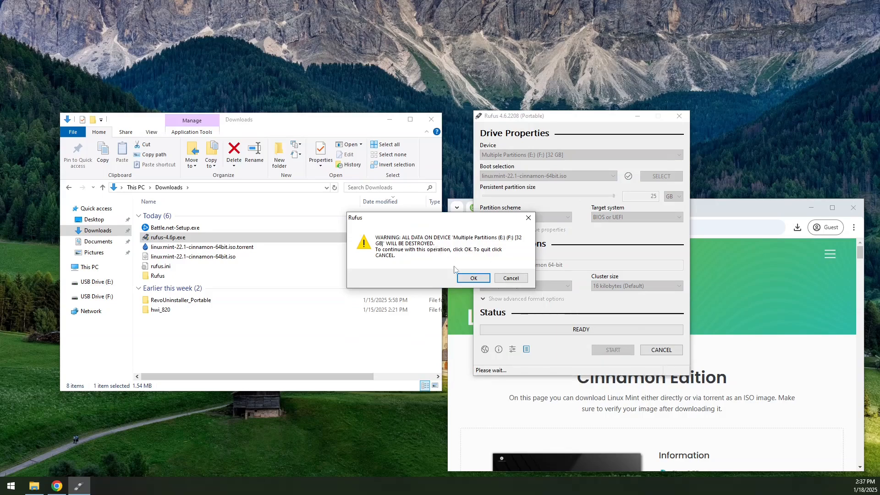
{"action": "left_click", "coordinate": [472, 278]}
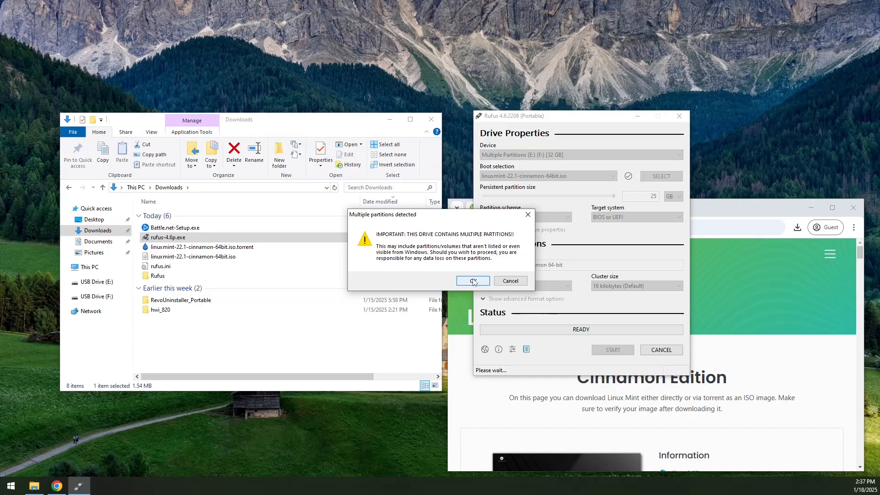
{"action": "mouse_move", "coordinate": [470, 283]}
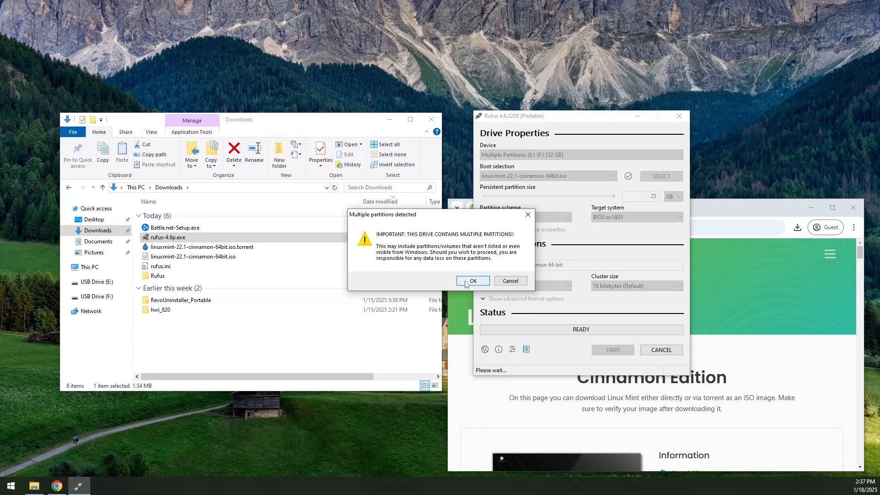
{"action": "left_click", "coordinate": [472, 281]}
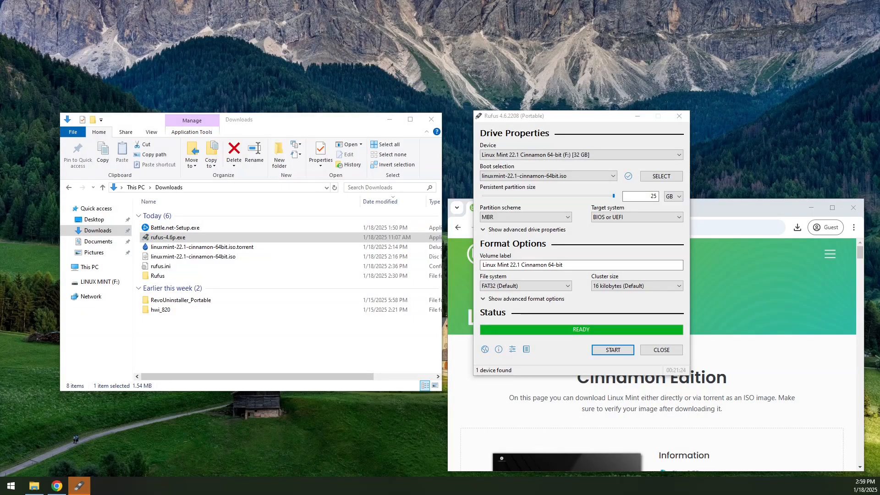
{"action": "mouse_move", "coordinate": [124, 469]}
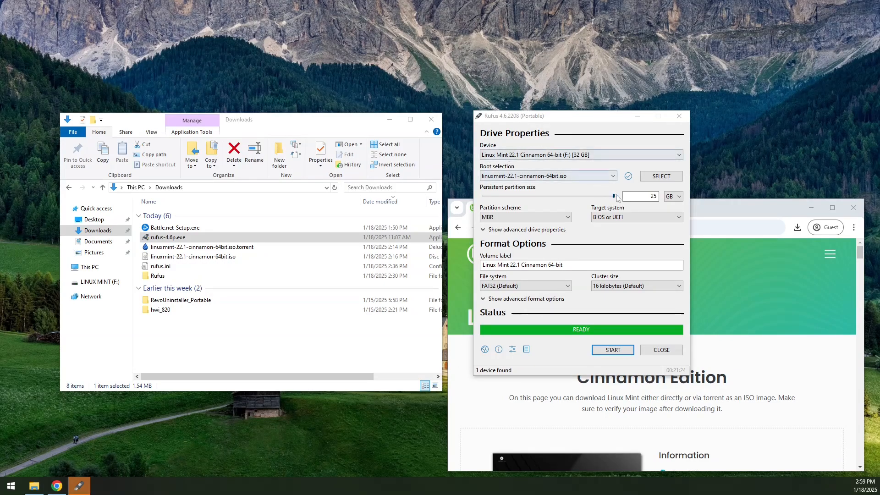
{"action": "mouse_move", "coordinate": [640, 196]}
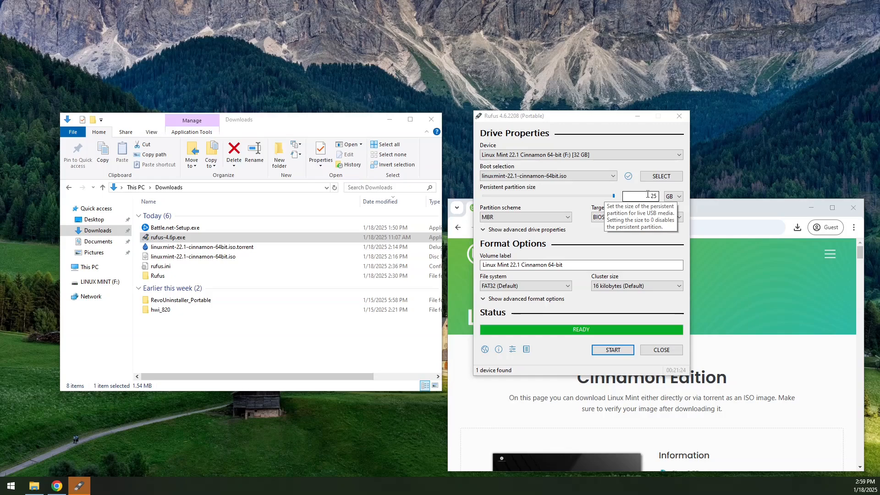
{"action": "mouse_move", "coordinate": [603, 243]}
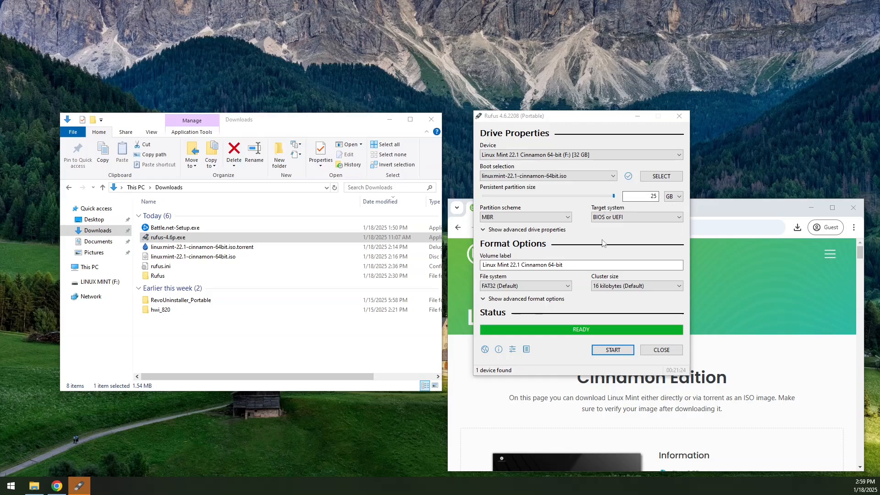
{"action": "mouse_move", "coordinate": [571, 211]}
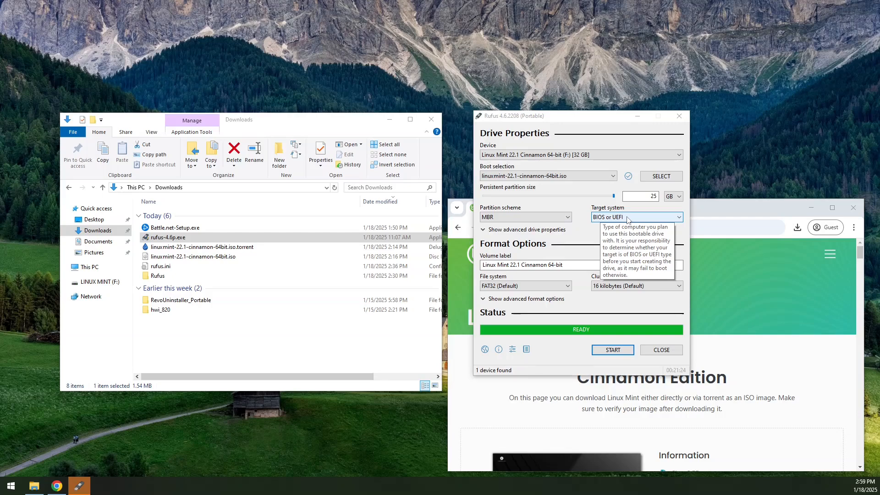
{"action": "left_click", "coordinate": [635, 218]}
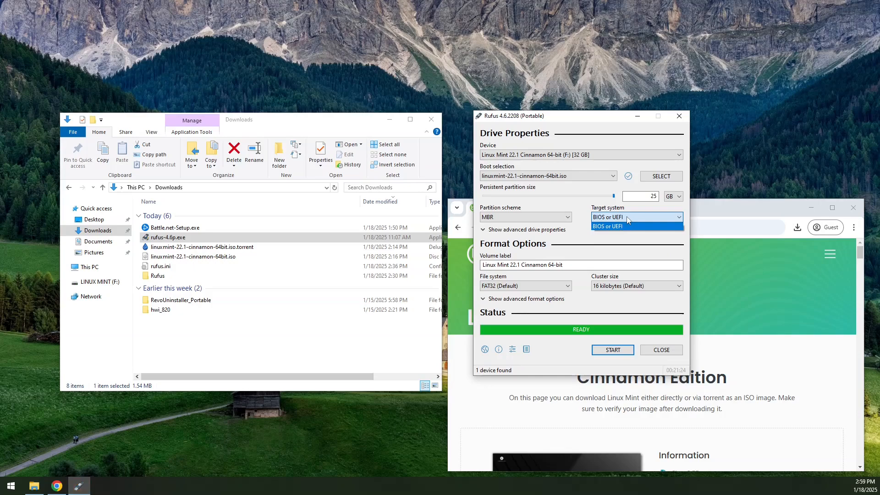
{"action": "left_click", "coordinate": [606, 226]}
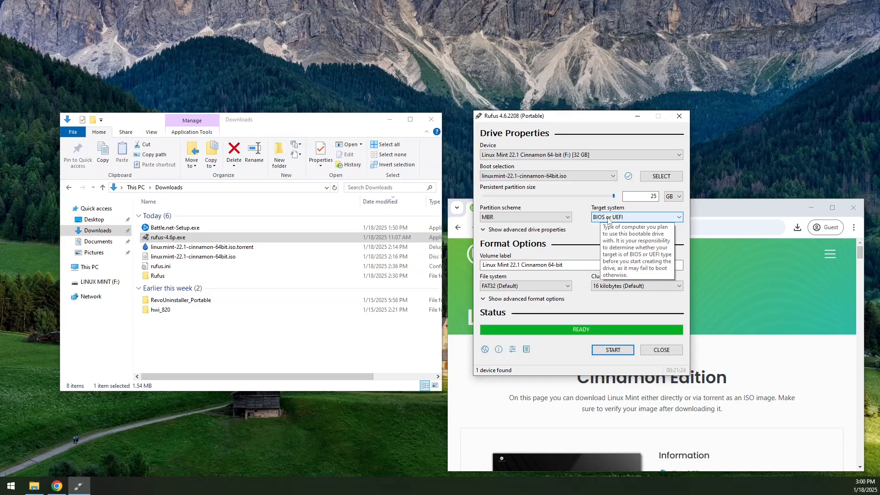
{"action": "mouse_move", "coordinate": [603, 219]}
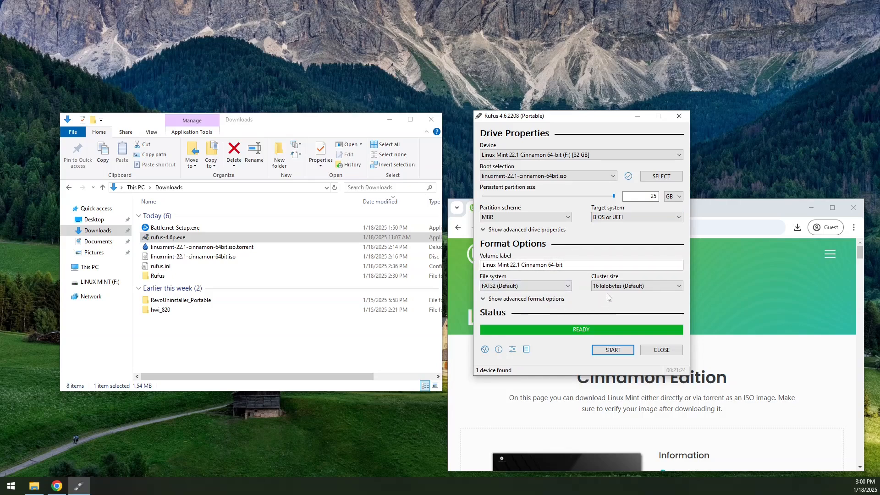
{"action": "mouse_move", "coordinate": [615, 308]}
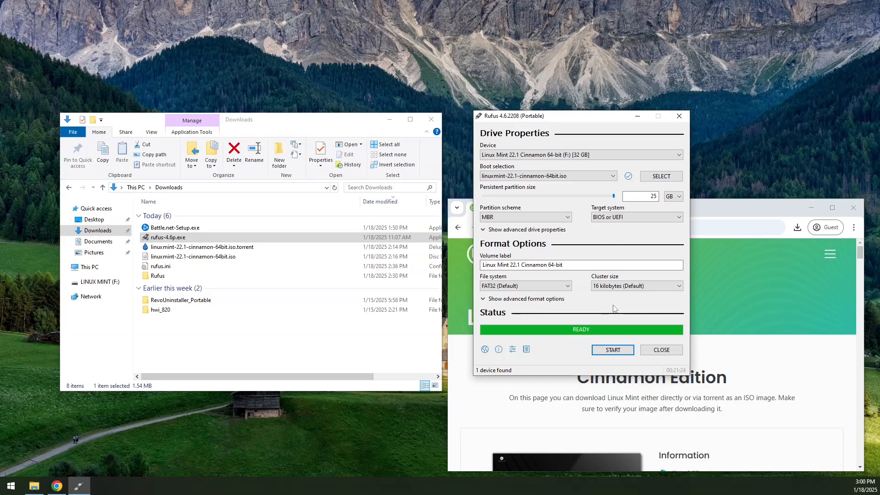
{"action": "mouse_move", "coordinate": [660, 349]}
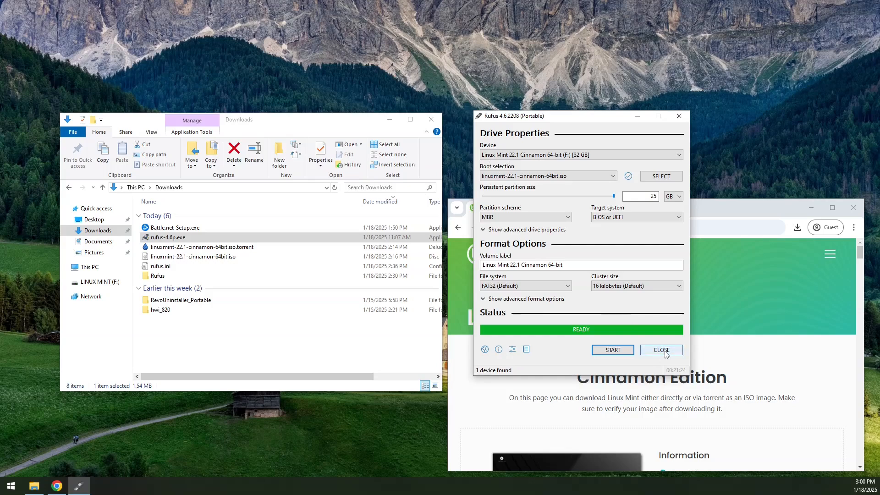